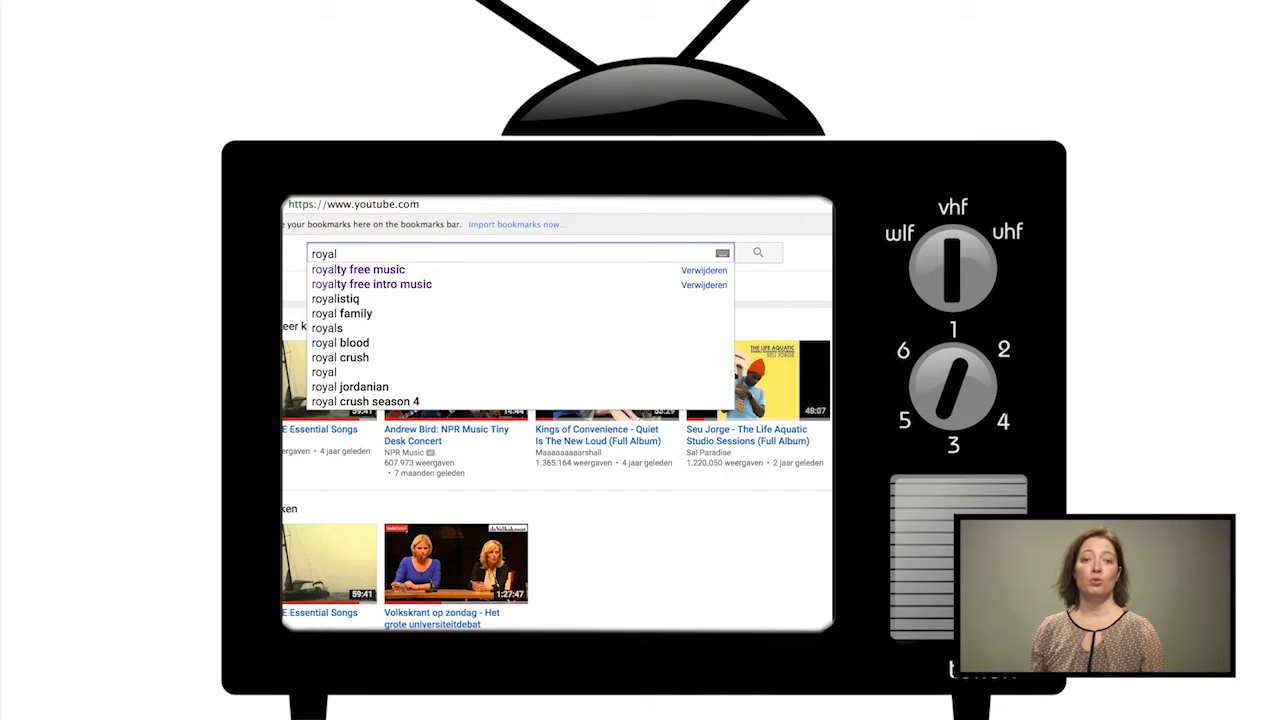
# Search YouTube for 'royalty free music', then view Pixabay's free image results for vulcano
pyautogui.click(357, 269)
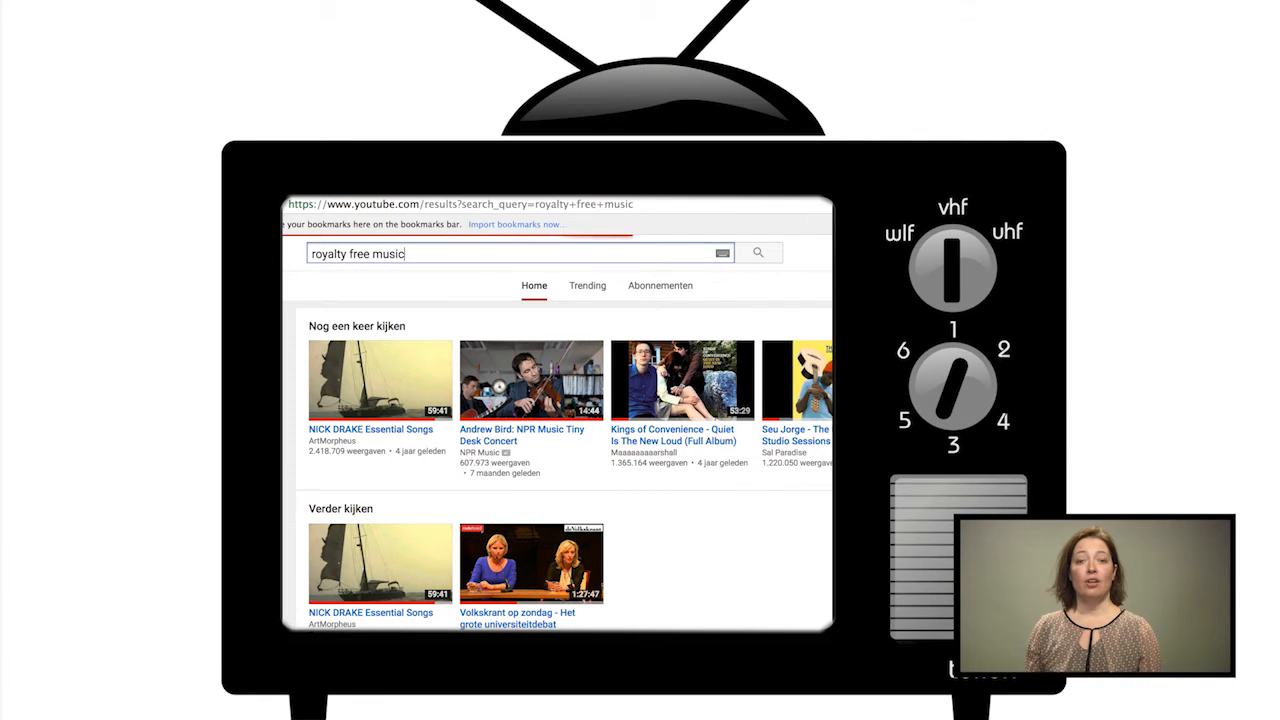
pyautogui.click(758, 252)
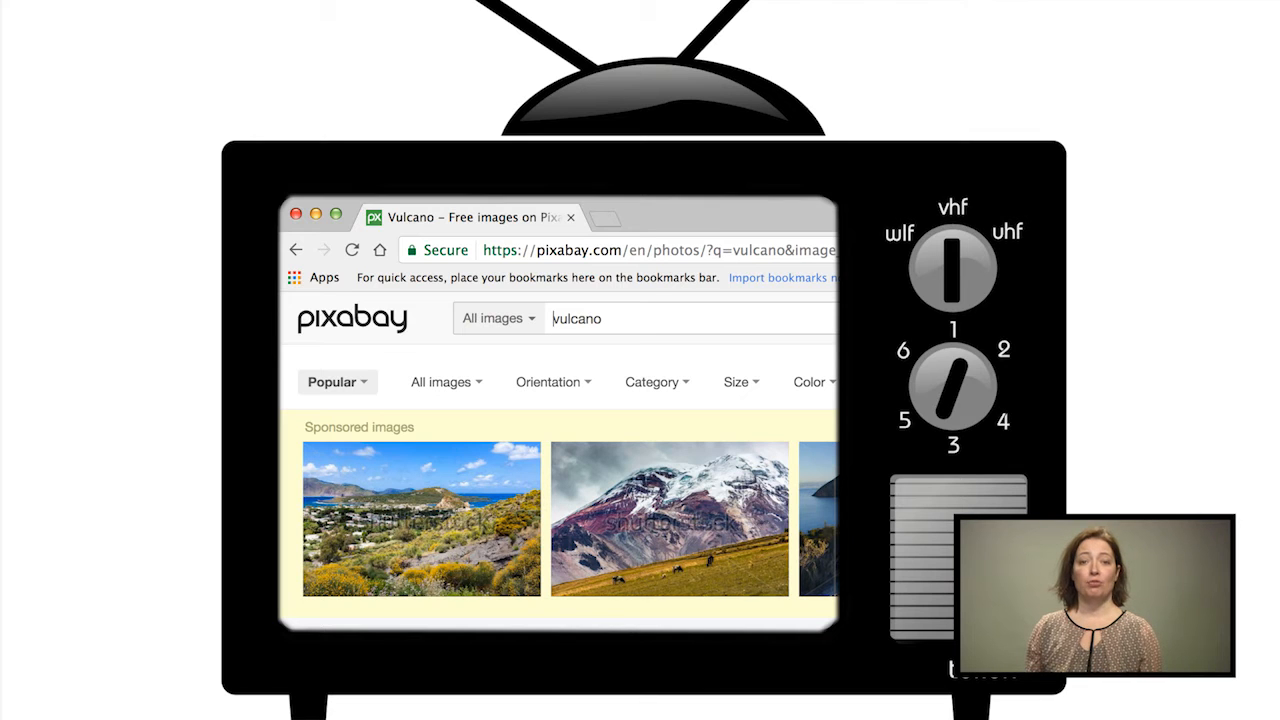
pyautogui.scroll(-3)
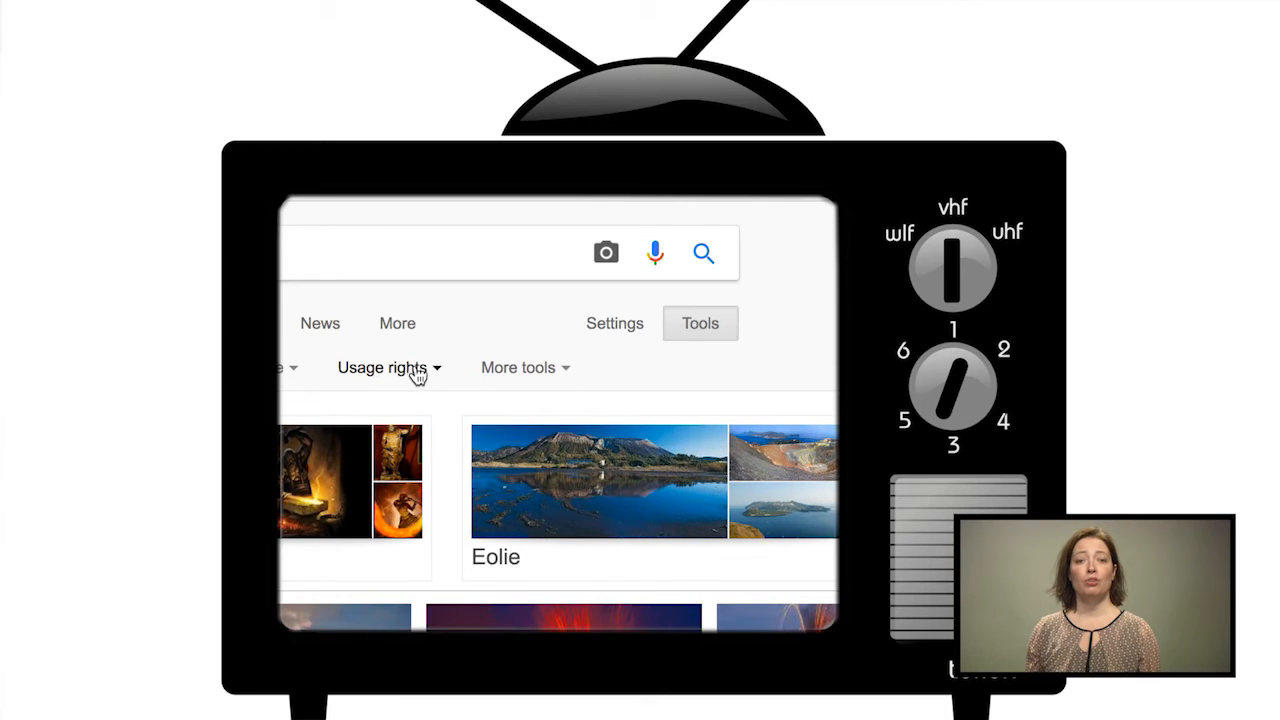
# Show the Usage rights licence filter options for the volcano image results
pyautogui.click(388, 367)
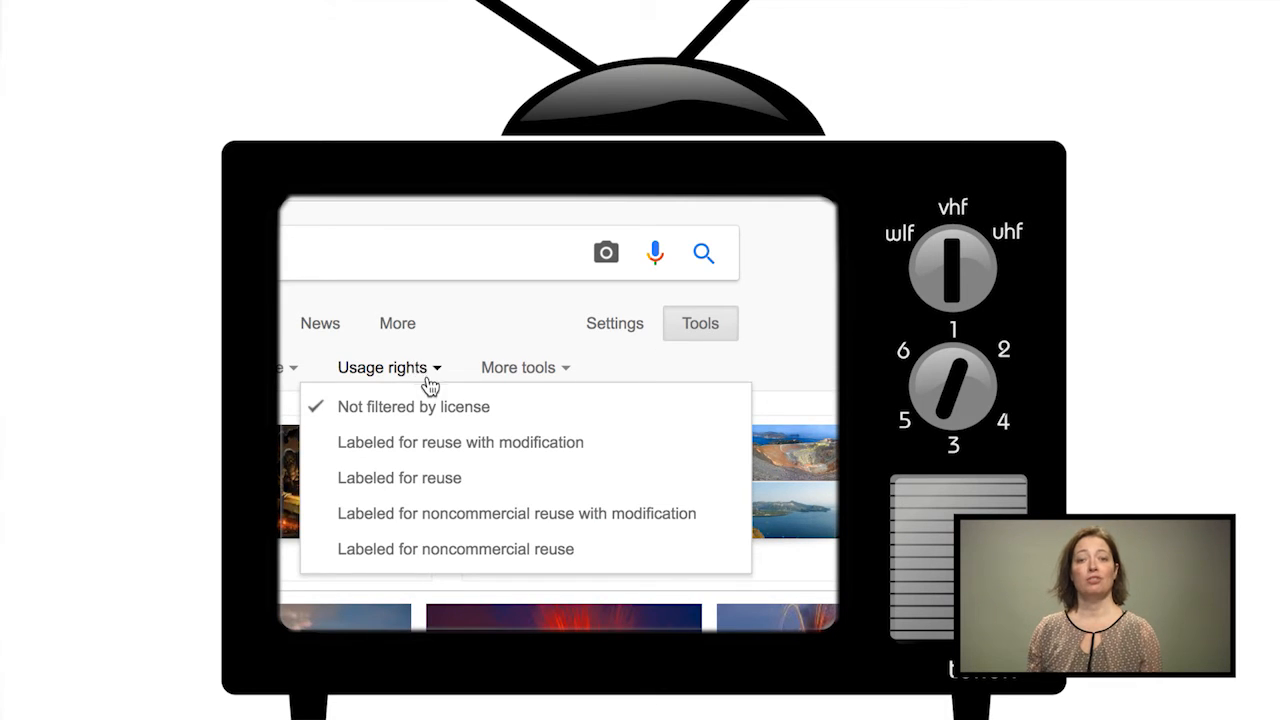
pyautogui.moveTo(461, 453)
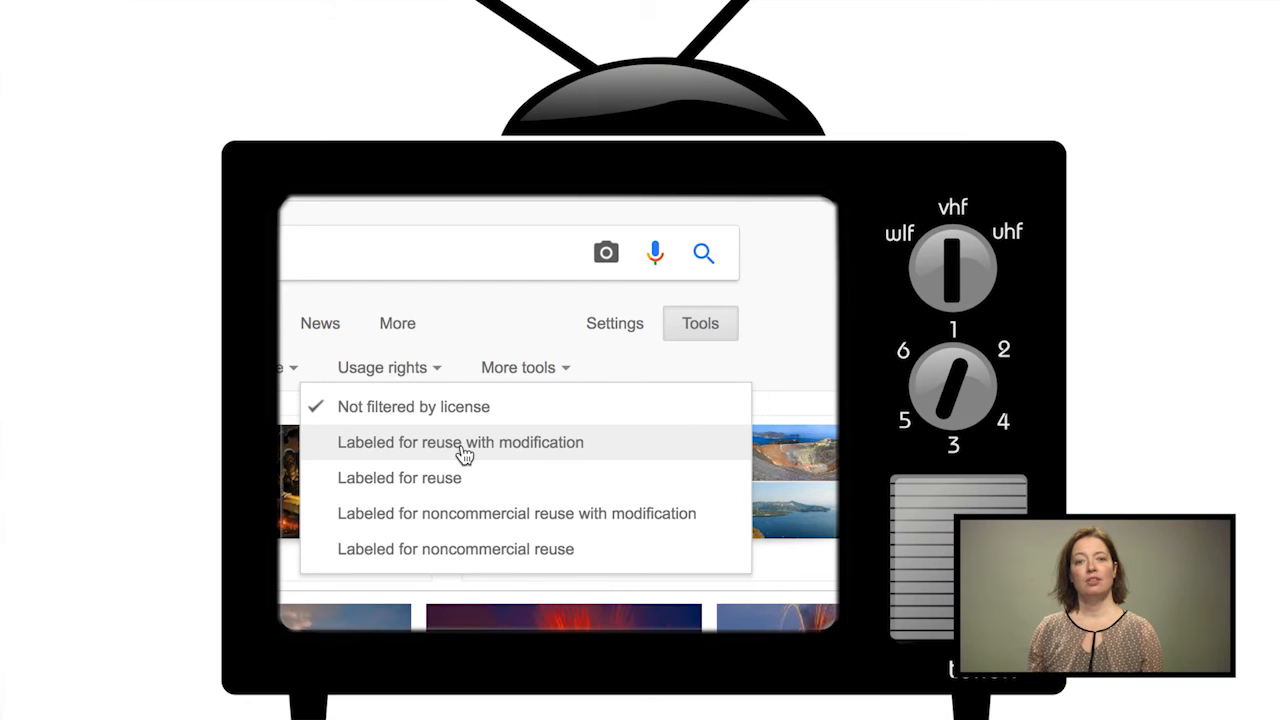